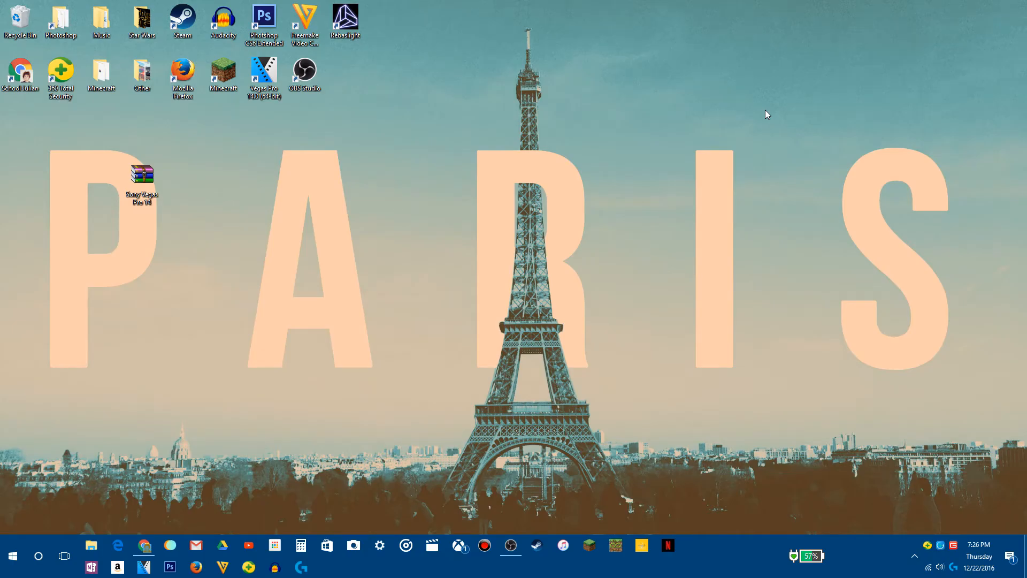
{"action": "mouse_move", "coordinate": [514, 239]}
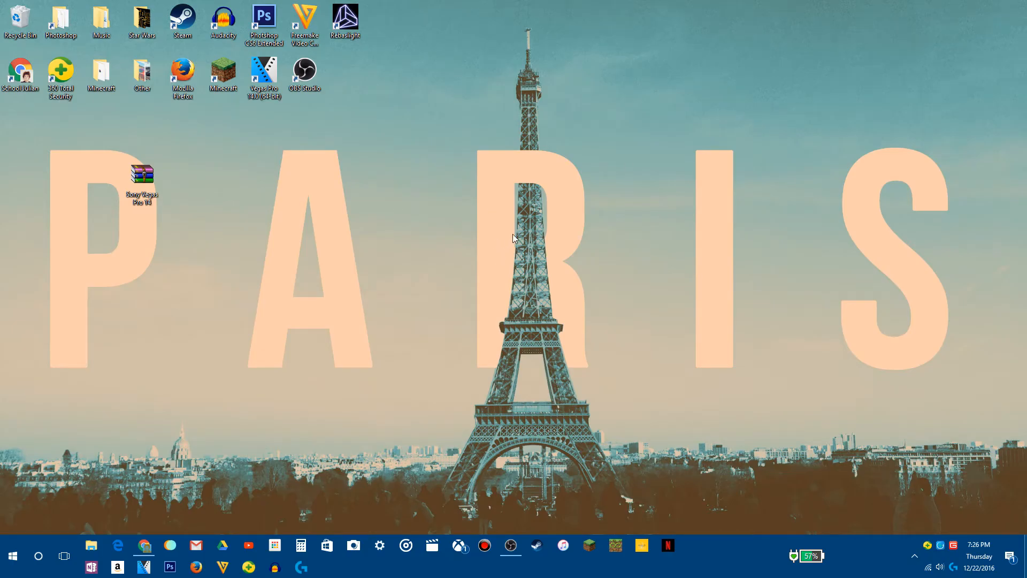
{"action": "mouse_move", "coordinate": [511, 242]}
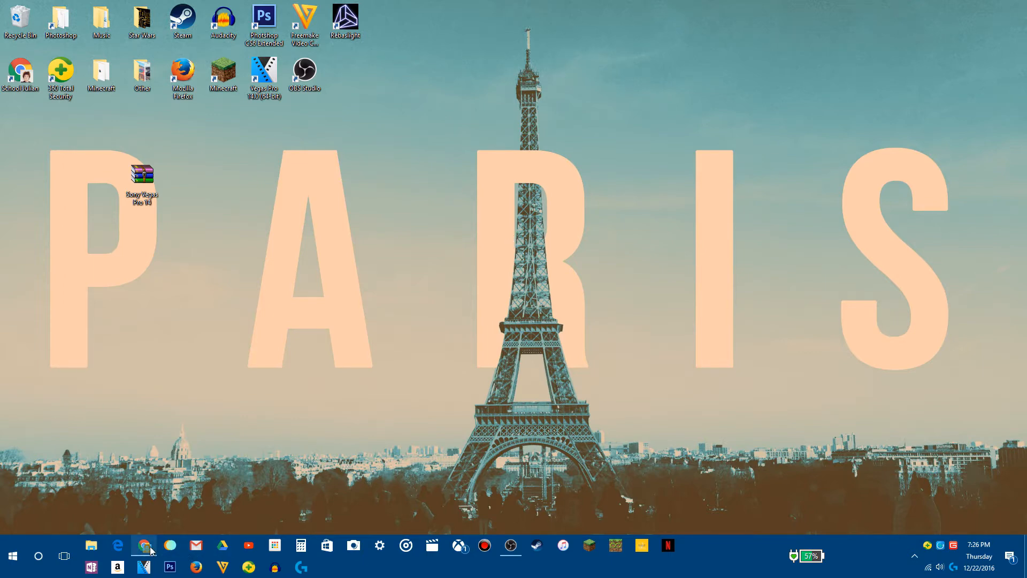
Move the Sony Vegas Pro 14 archive to the desktop centre and extract it with WinRAR.
{"action": "left_click", "coordinate": [144, 545]}
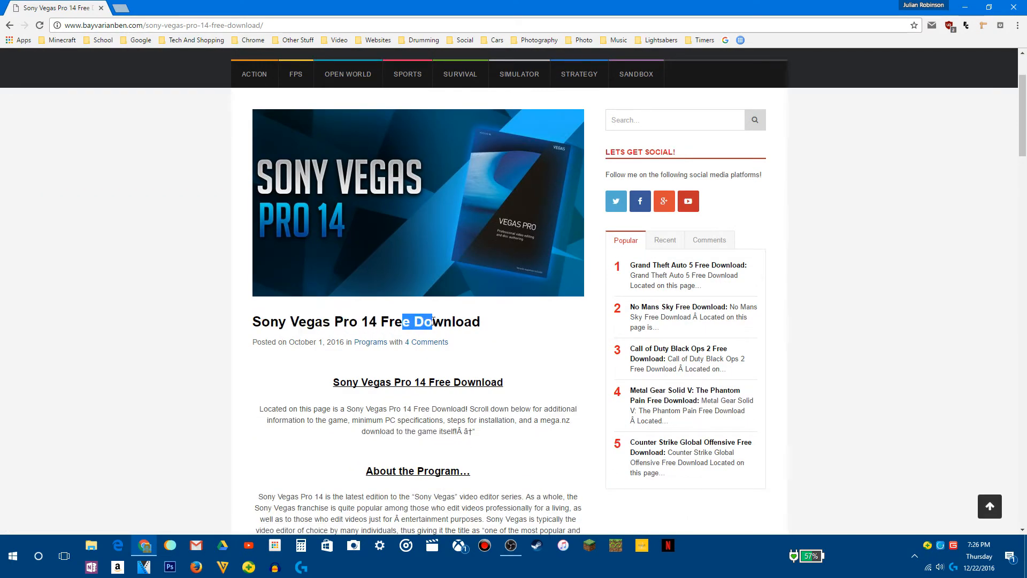
{"action": "scroll", "scroll_direction": "down", "scroll_amount": 3}
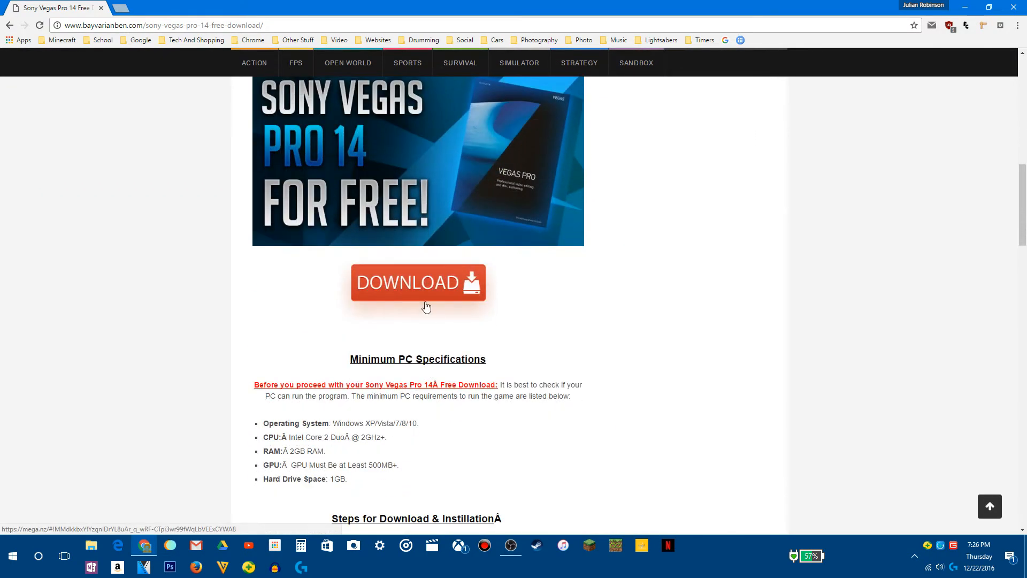
{"action": "mouse_move", "coordinate": [429, 293]}
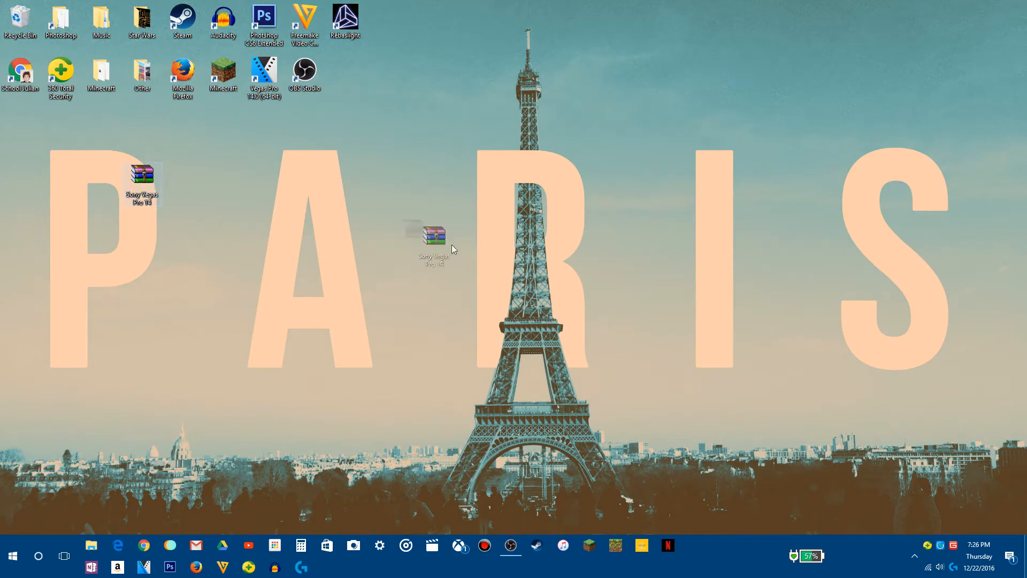
{"action": "left_click_drag", "start_coordinate": [432, 236], "coordinate": [467, 236]}
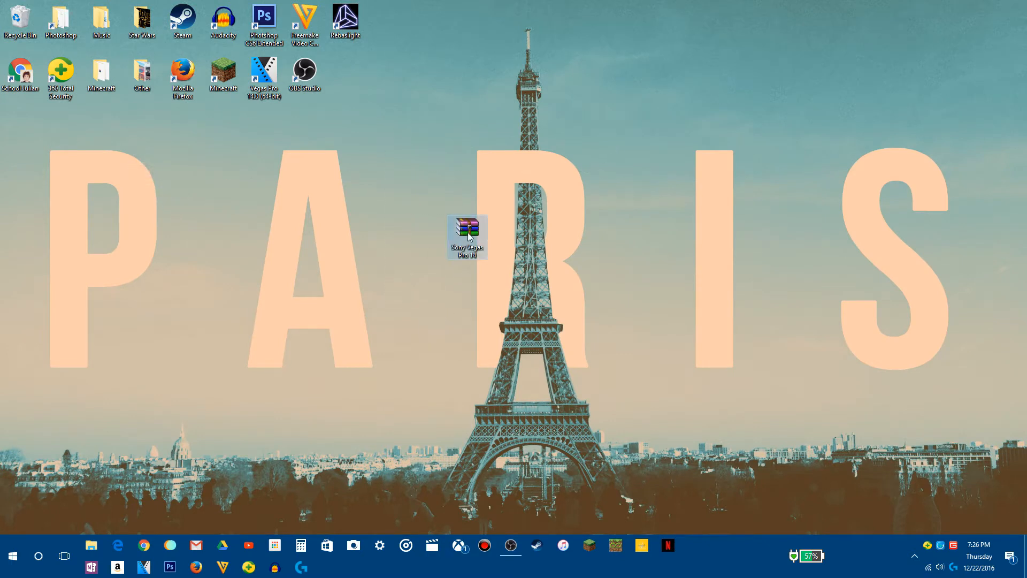
{"action": "right_click", "coordinate": [467, 235]}
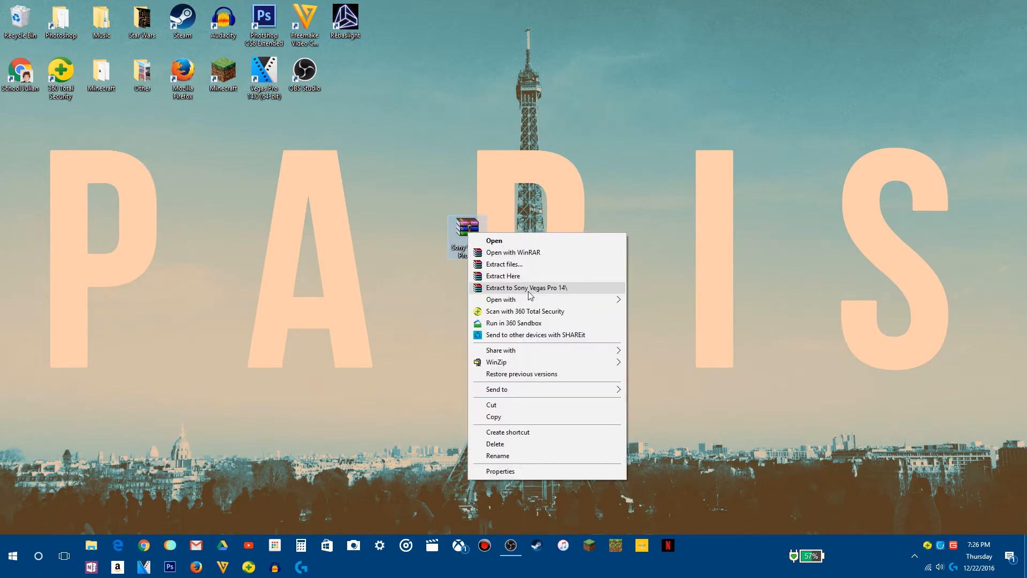
{"action": "mouse_move", "coordinate": [568, 292]}
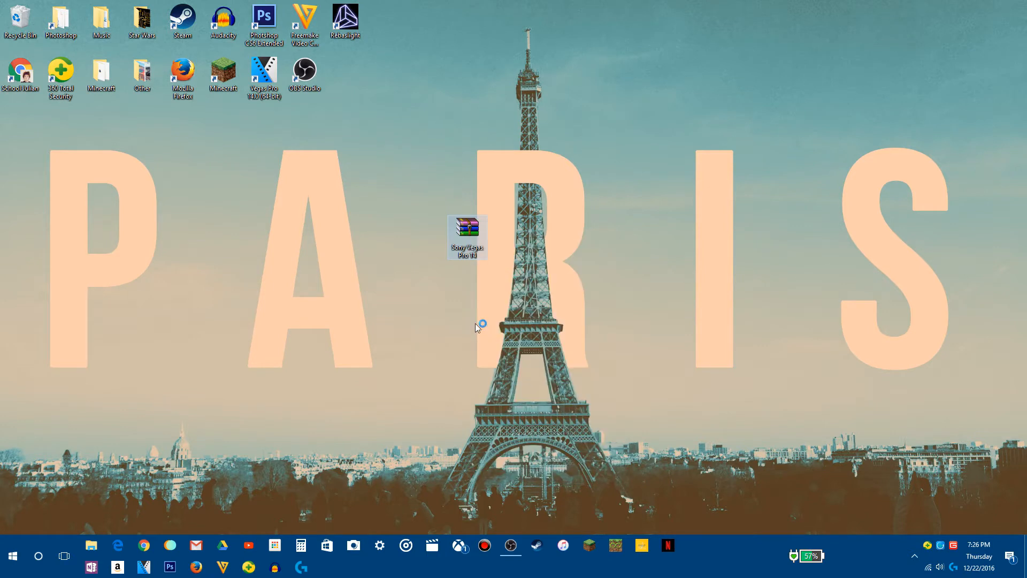
{"action": "double_click", "coordinate": [468, 236]}
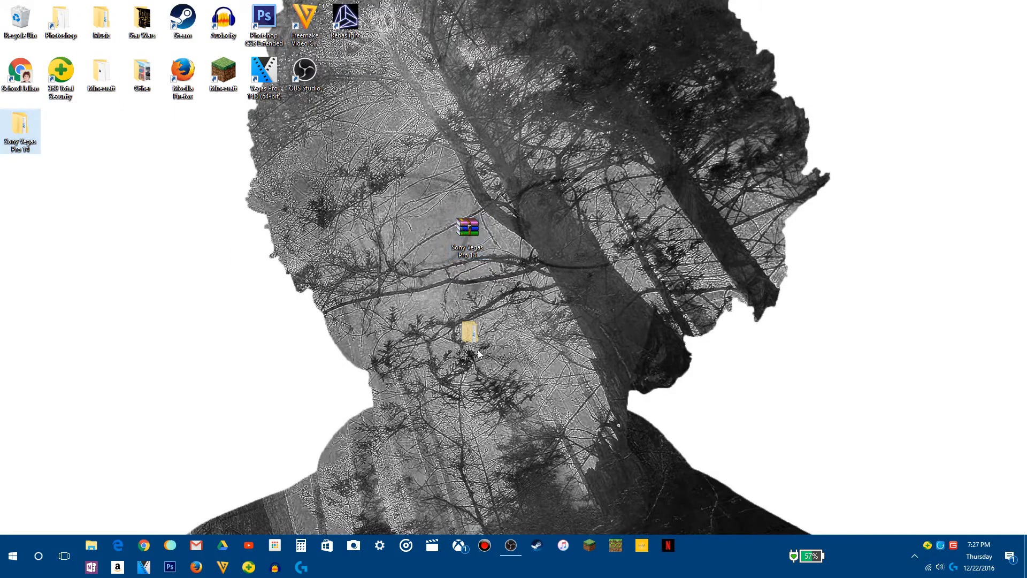
Move the extracted Sony Vegas Pro 14 folder to the desktop centre and open it.
{"action": "left_click", "coordinate": [469, 338]}
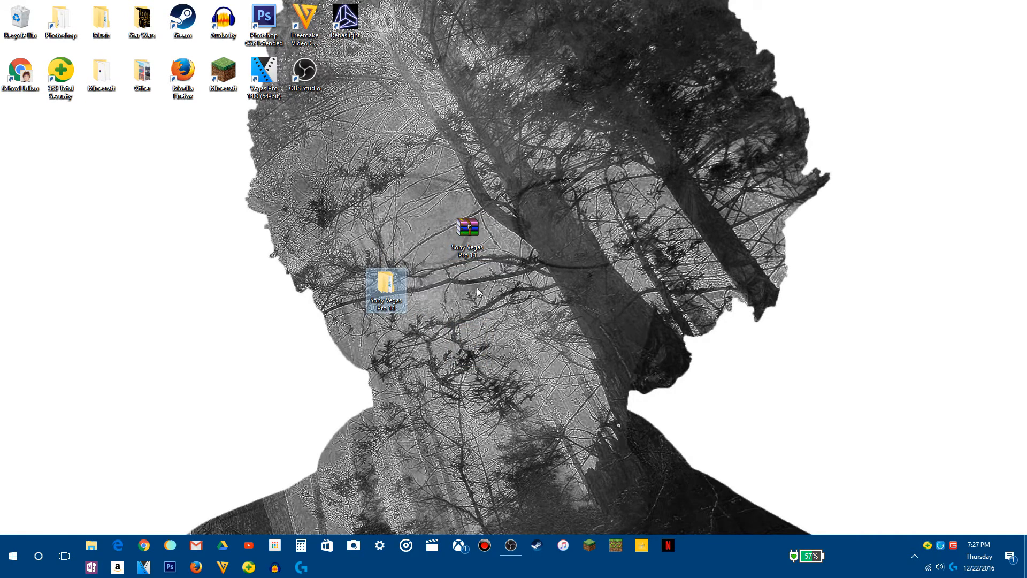
{"action": "right_click", "coordinate": [467, 226]}
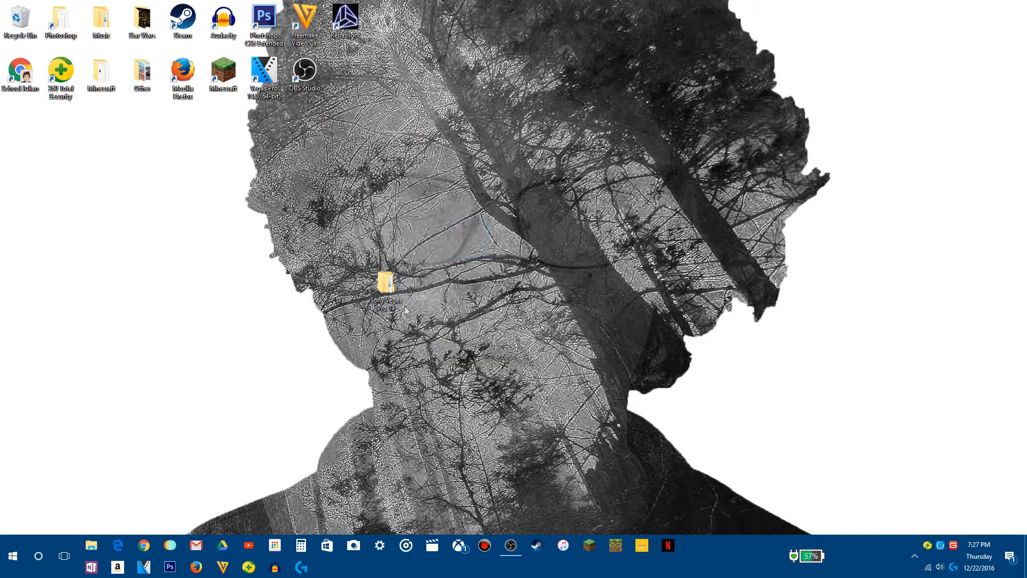
{"action": "left_click", "coordinate": [385, 286]}
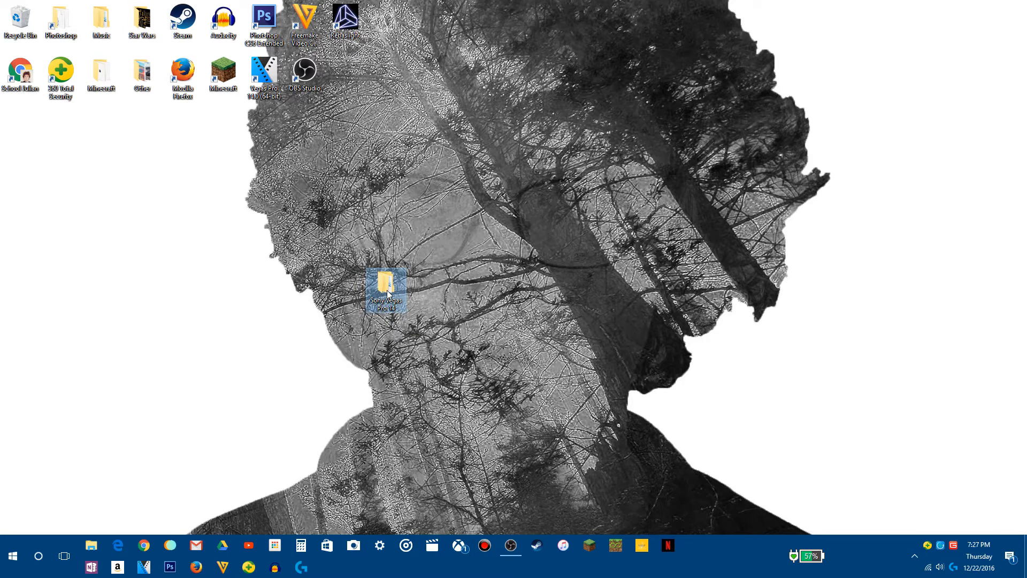
{"action": "left_click_drag", "start_coordinate": [386, 288], "coordinate": [466, 236]}
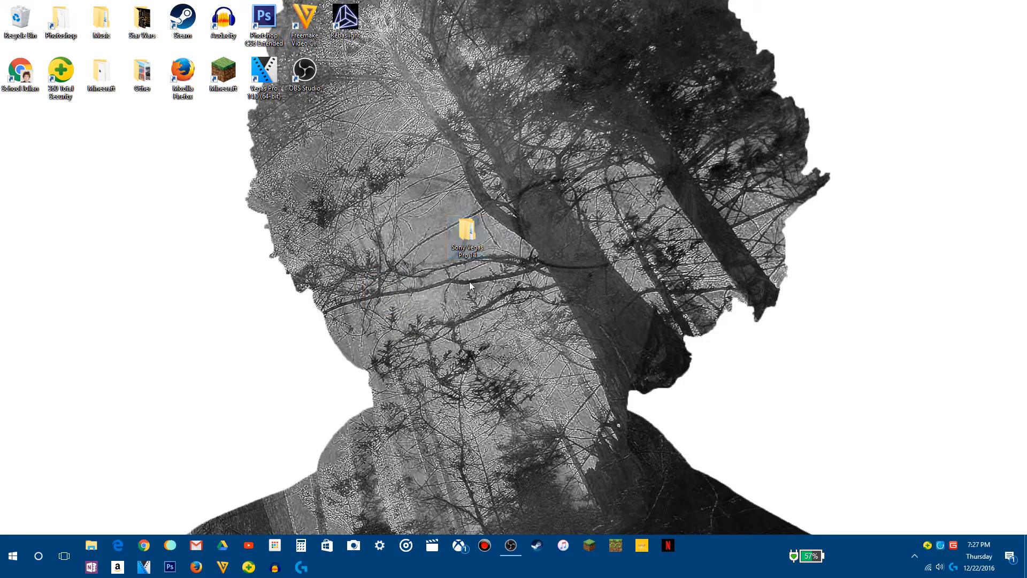
{"action": "double_click", "coordinate": [467, 234]}
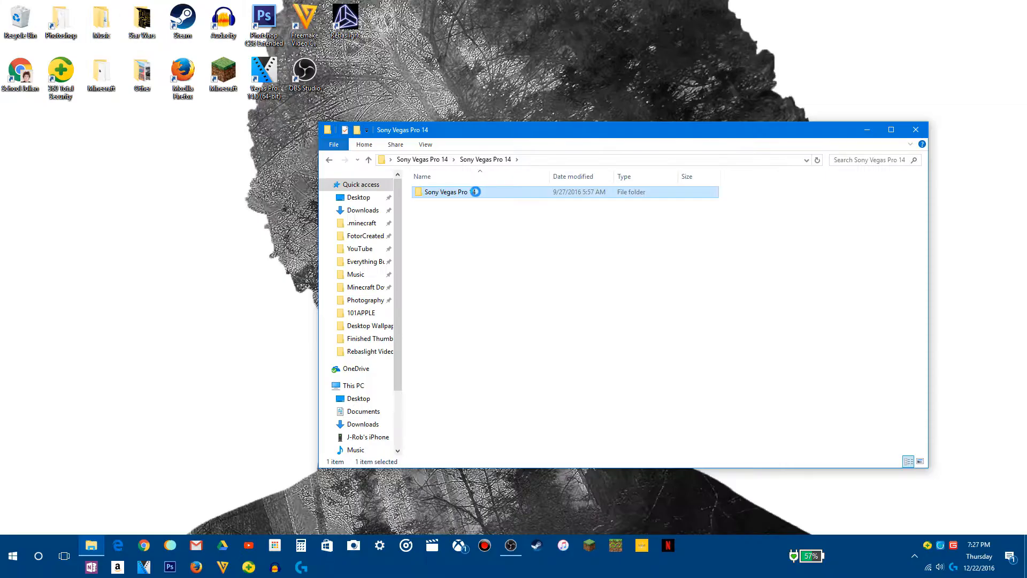
Open the inner Sony Vegas Pro folder and select the Sony Vegas Pro 14 Patch.
{"action": "double_click", "coordinate": [446, 191]}
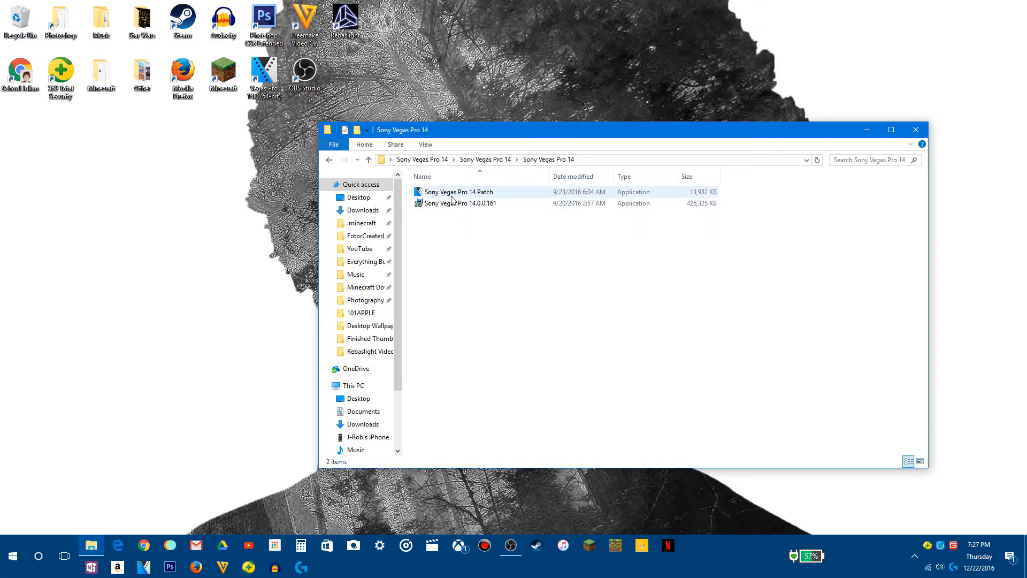
{"action": "left_click", "coordinate": [459, 203]}
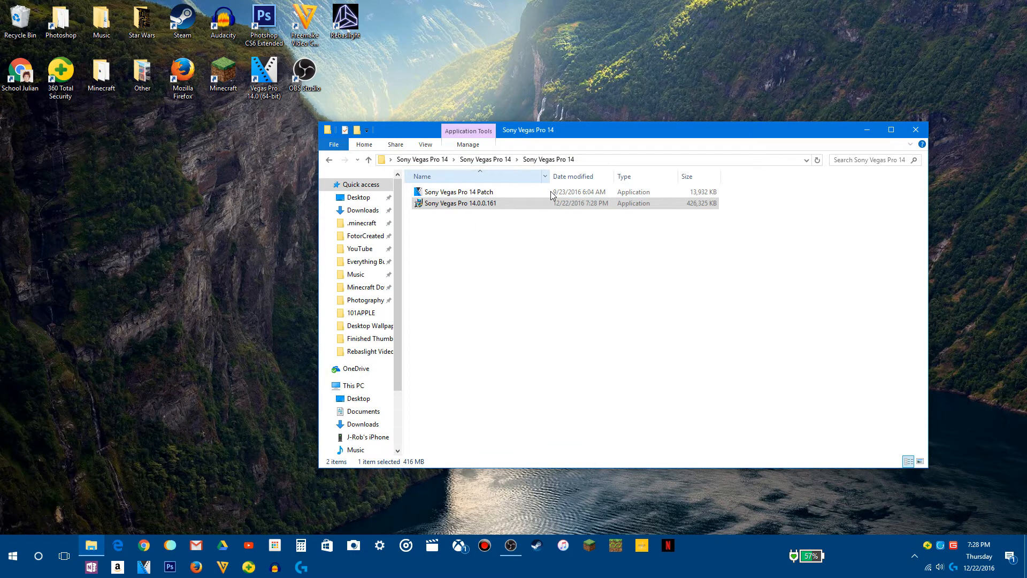
{"action": "mouse_move", "coordinate": [484, 206]}
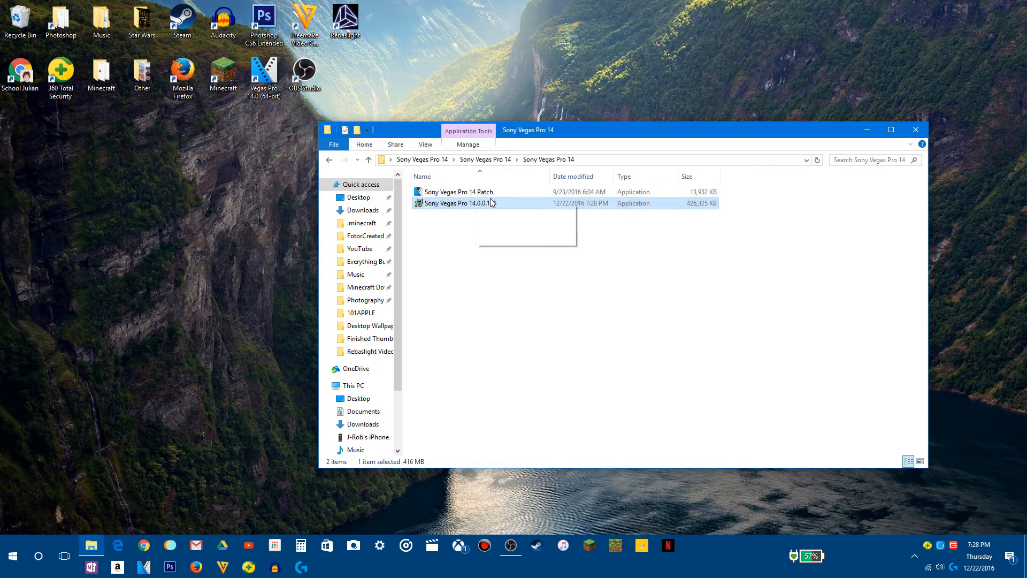
{"action": "mouse_move", "coordinate": [458, 204]}
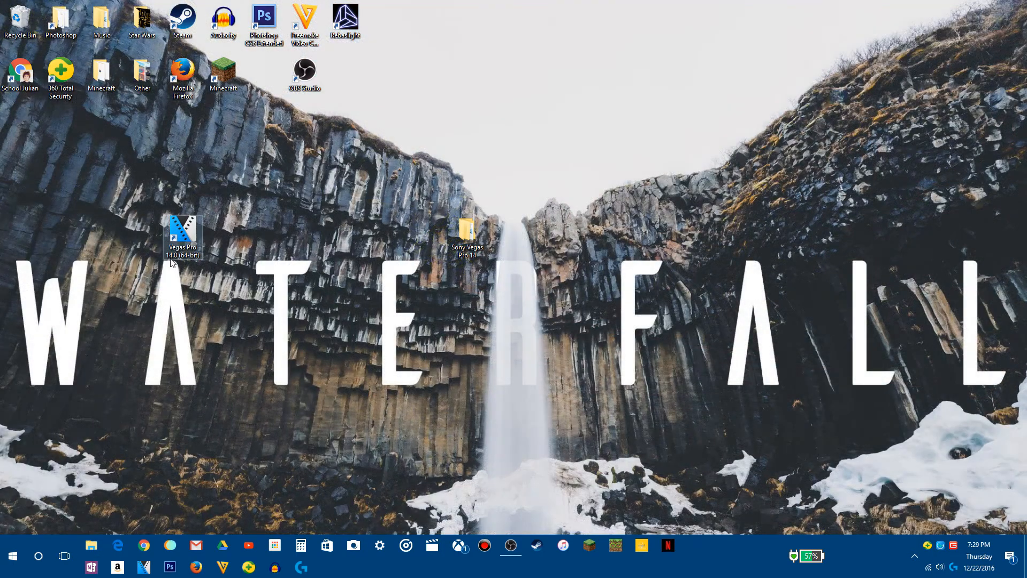
Place the Vegas Pro 14.0 shortcut beside Minecraft and show its context menu.
{"action": "left_click_drag", "start_coordinate": [183, 233], "coordinate": [259, 88]}
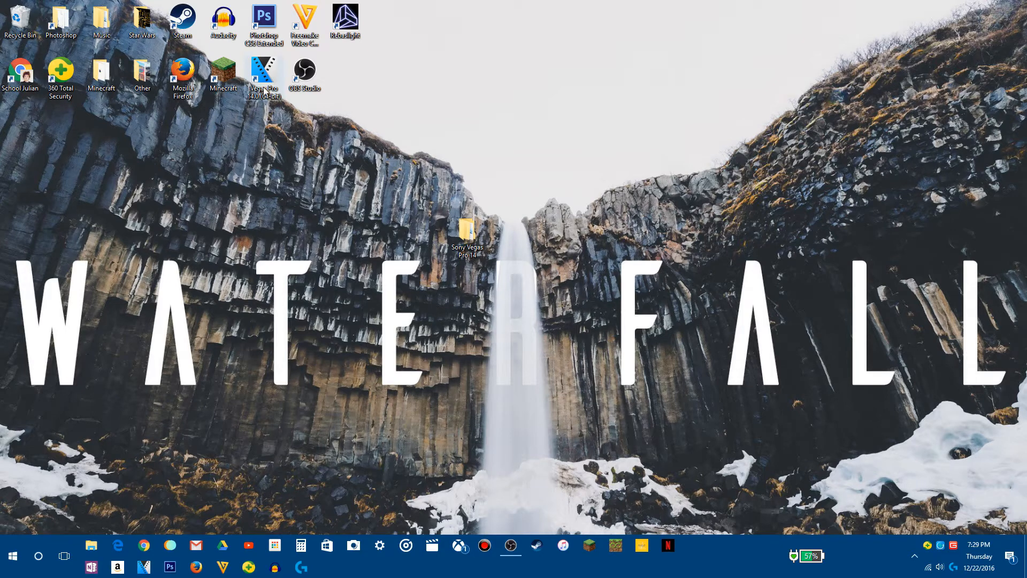
{"action": "right_click", "coordinate": [263, 70]}
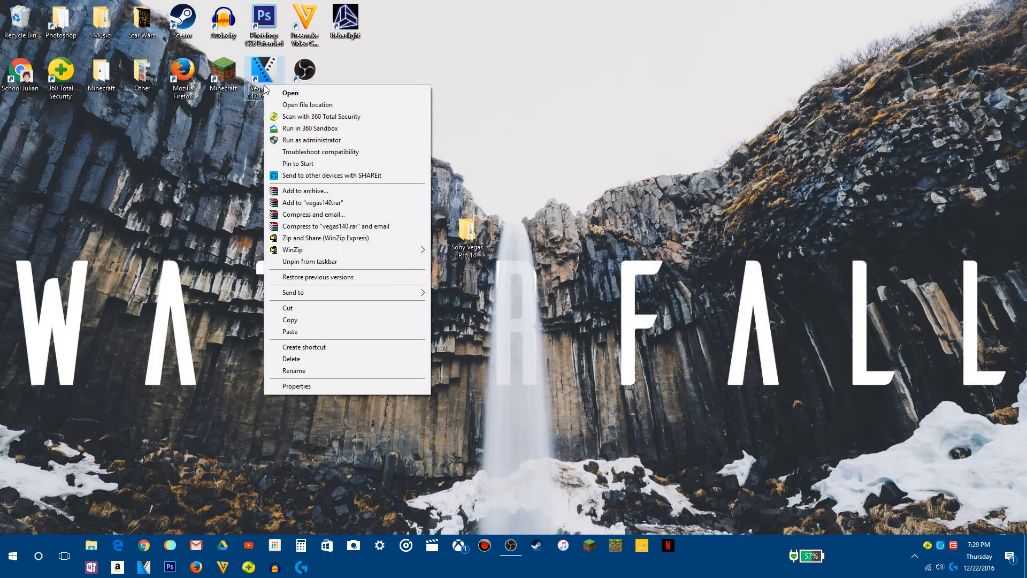
{"action": "mouse_move", "coordinate": [345, 319]}
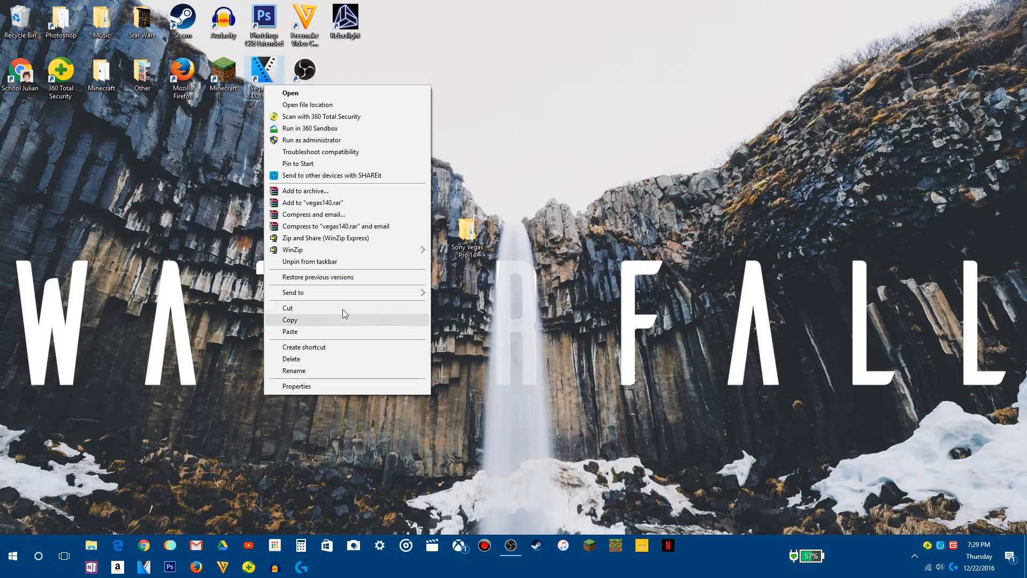
{"action": "mouse_move", "coordinate": [333, 347]}
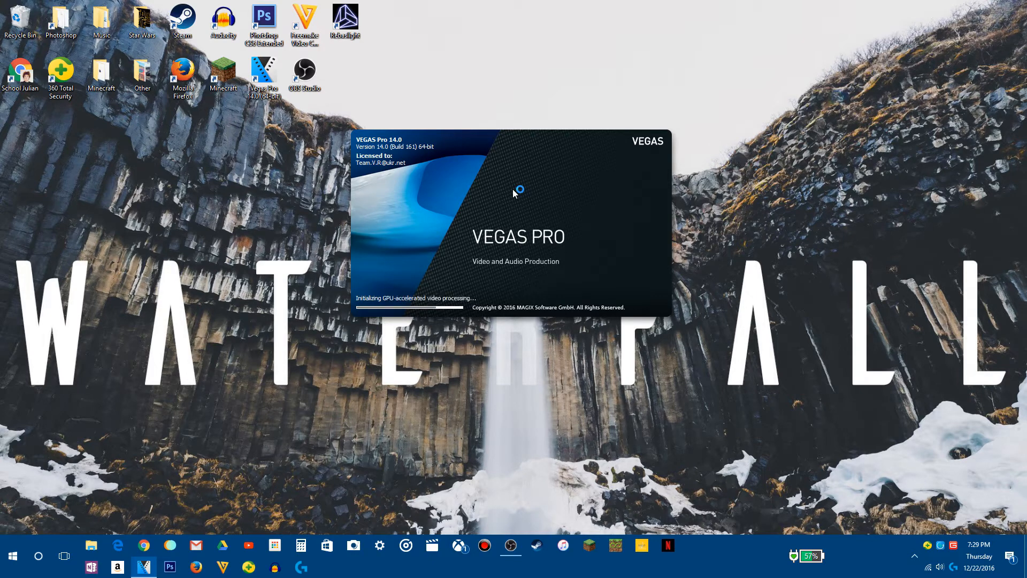
{"action": "mouse_move", "coordinate": [368, 166]}
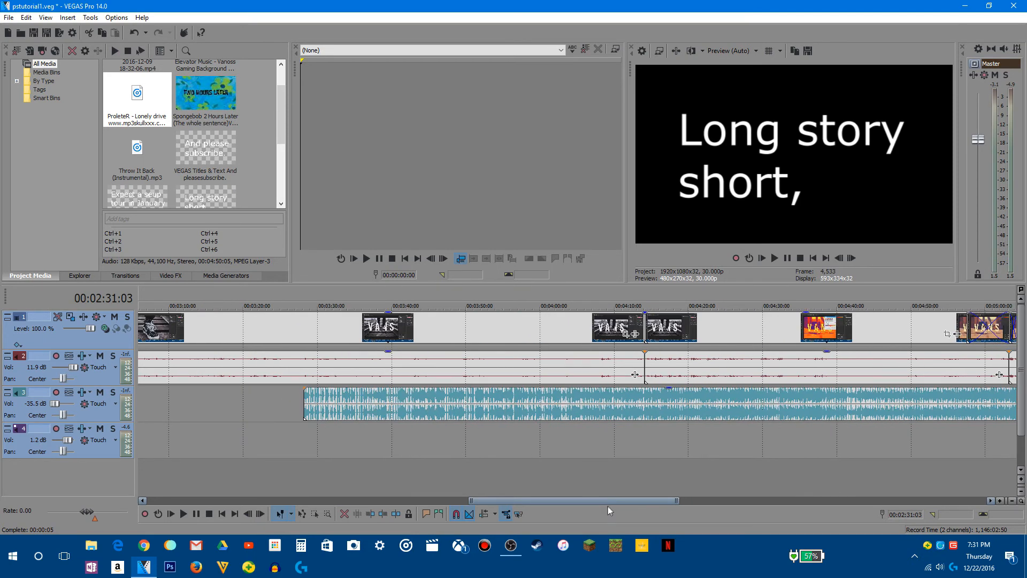
Scroll the pstutorial1.veg project timeline to the right.
{"action": "scroll", "scroll_direction": "right", "scroll_amount": 3}
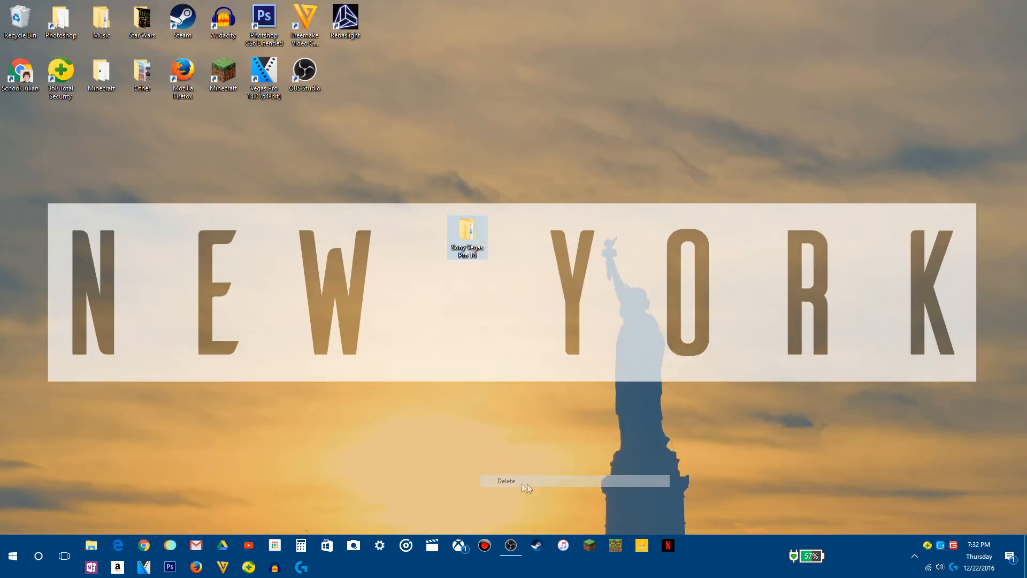
Delete the Sony Vegas Pro 14 folder, leaving only the Vegas Pro 14.0 shortcut.
{"action": "left_click", "coordinate": [505, 480]}
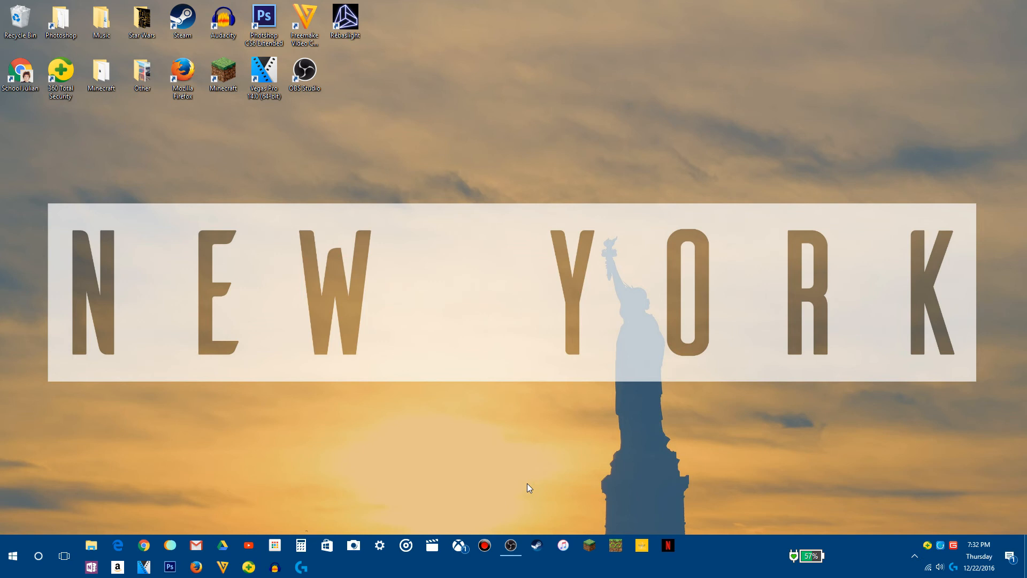
{"action": "mouse_move", "coordinate": [981, 438]}
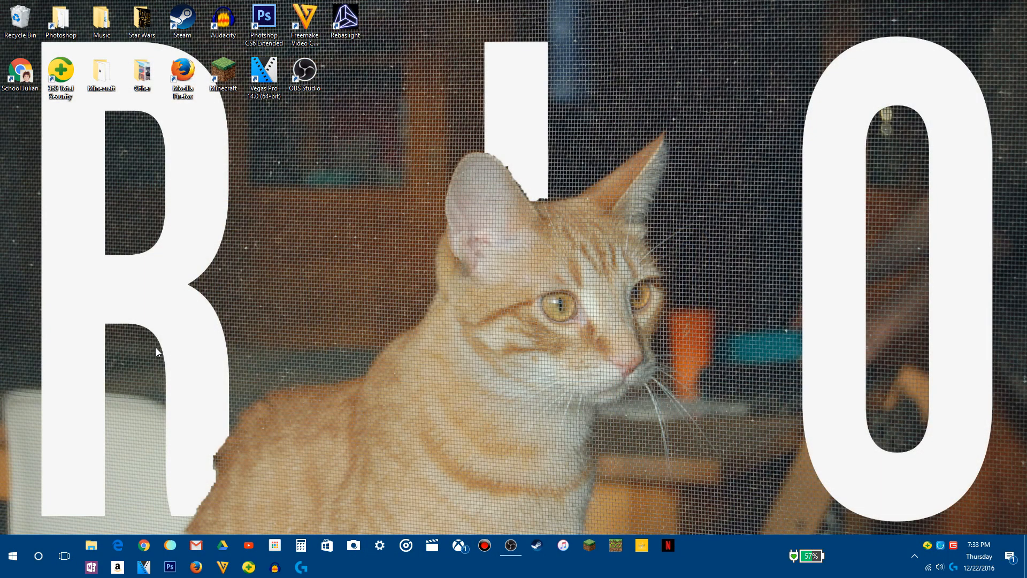
{"action": "mouse_move", "coordinate": [282, 355]}
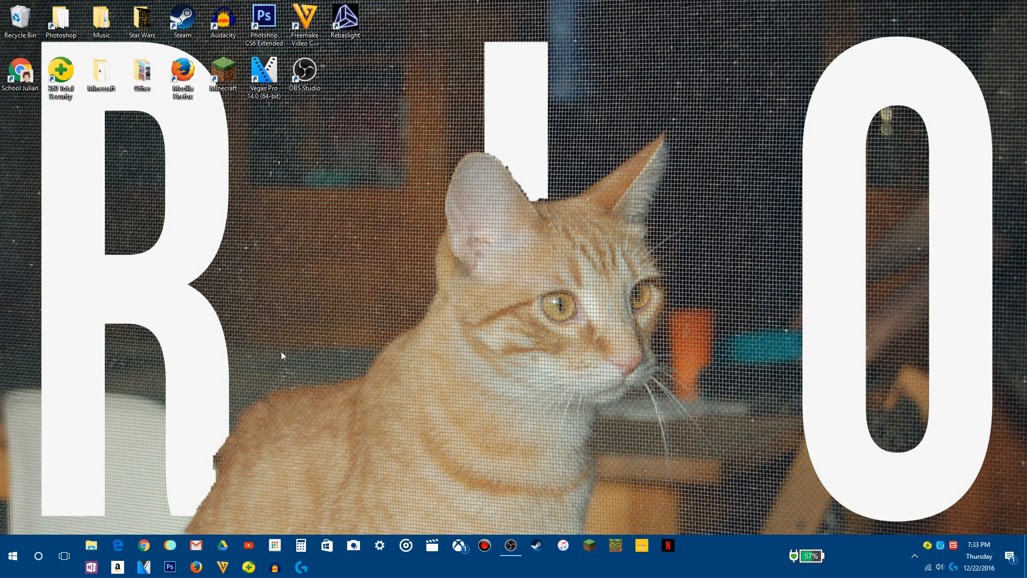
{"action": "mouse_move", "coordinate": [527, 565]}
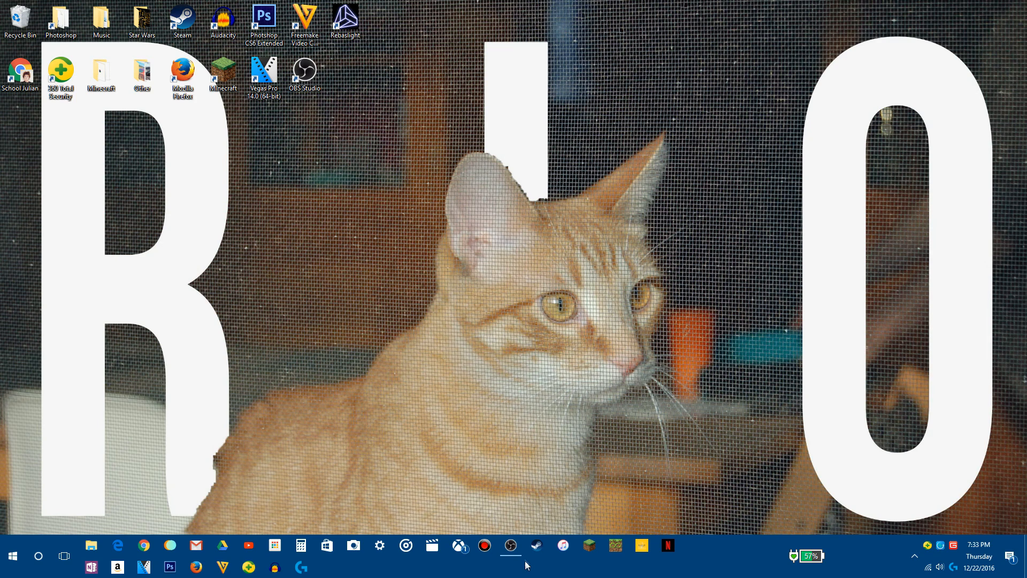
{"action": "mouse_move", "coordinate": [523, 400]}
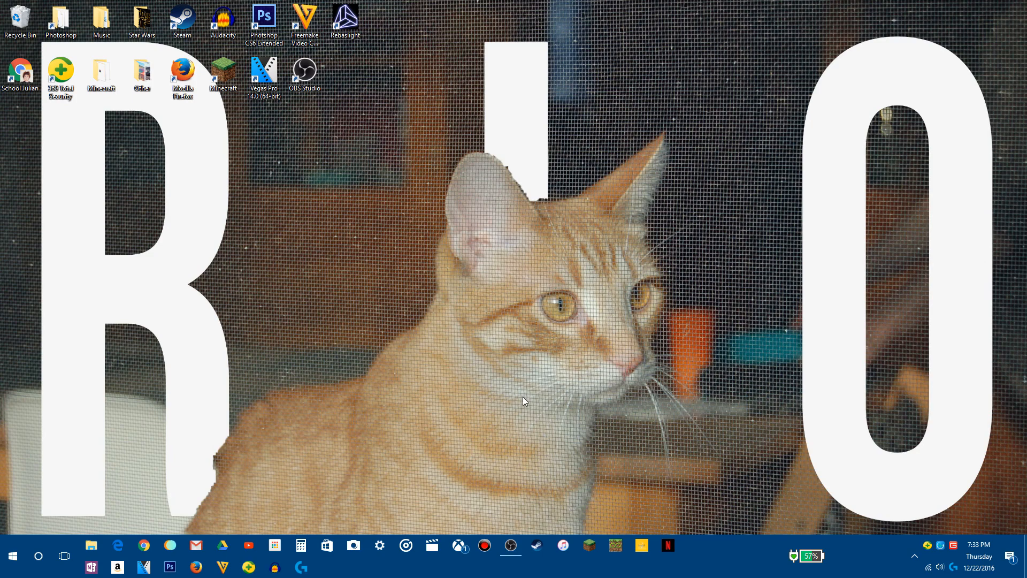